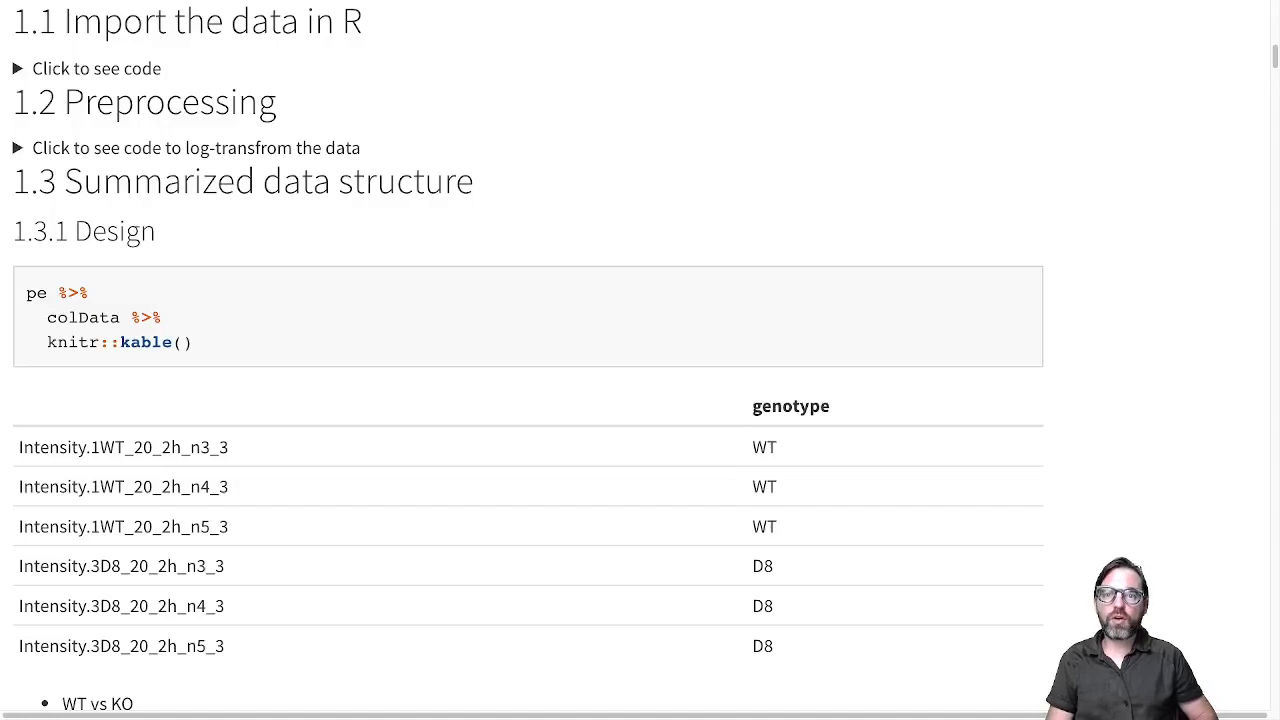
{"action": "mouse_move", "coordinate": [144, 392]}
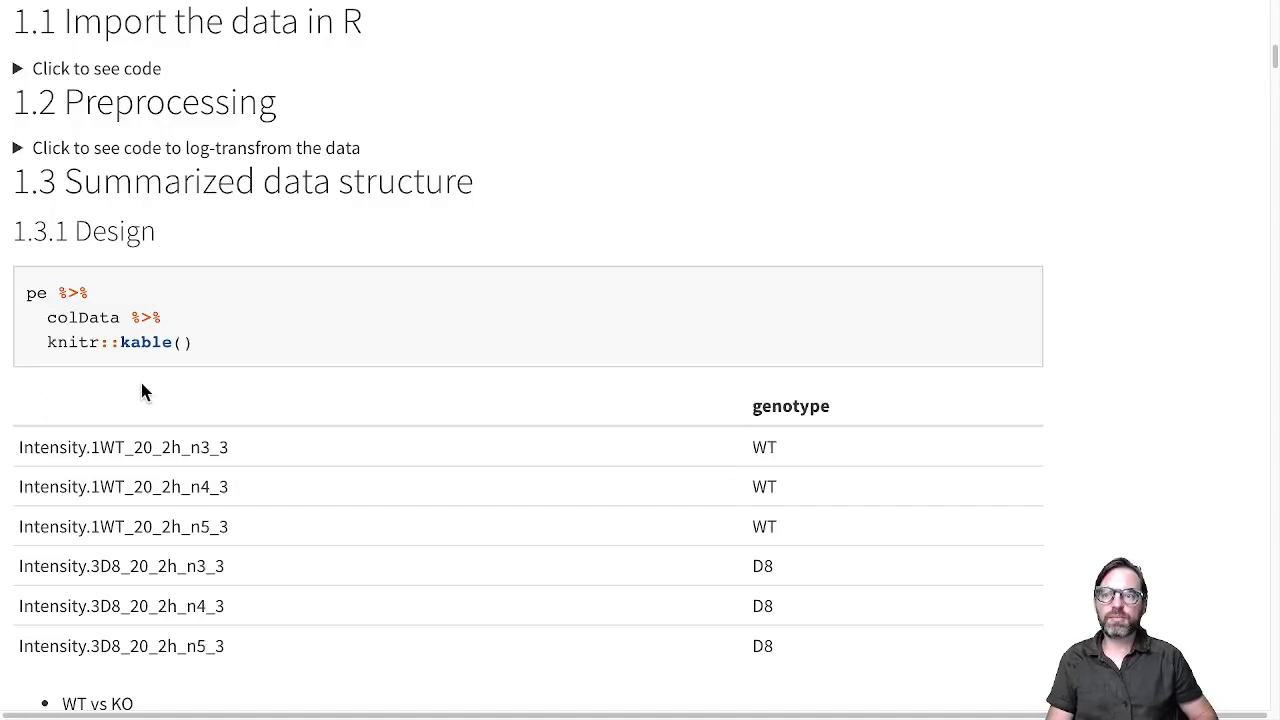
{"action": "mouse_move", "coordinate": [403, 37]}
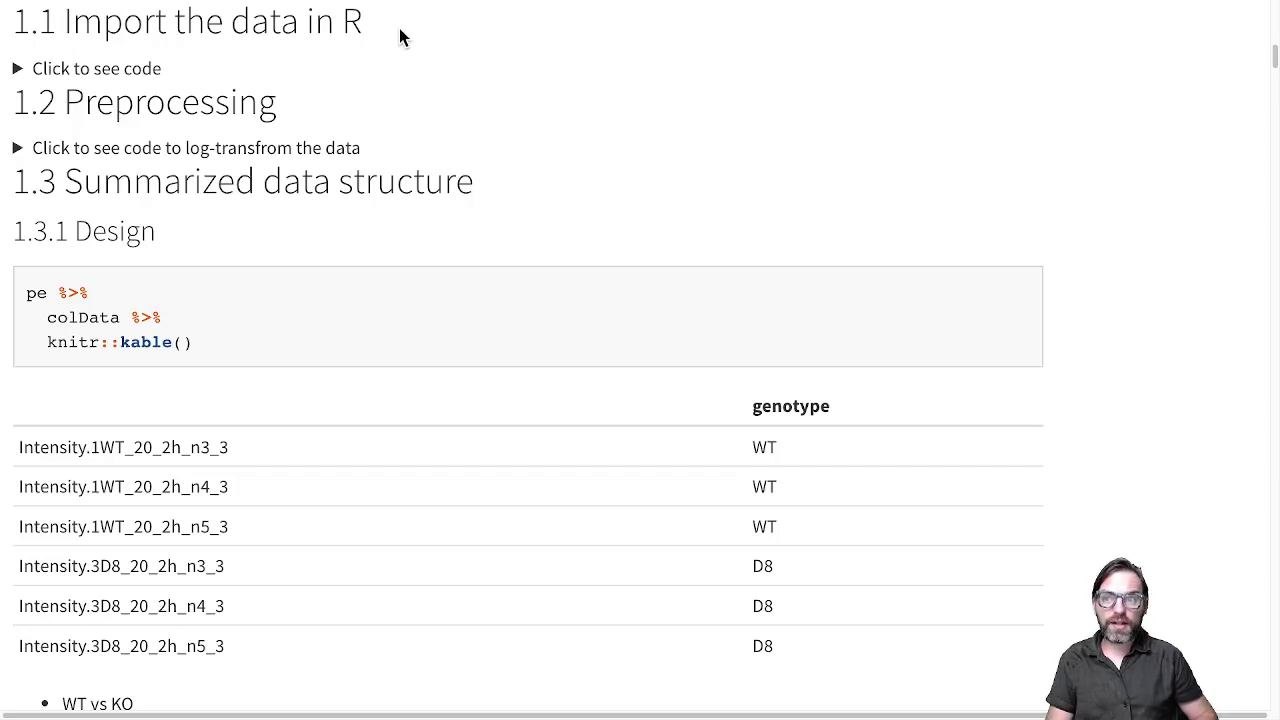
{"action": "mouse_move", "coordinate": [325, 115]}
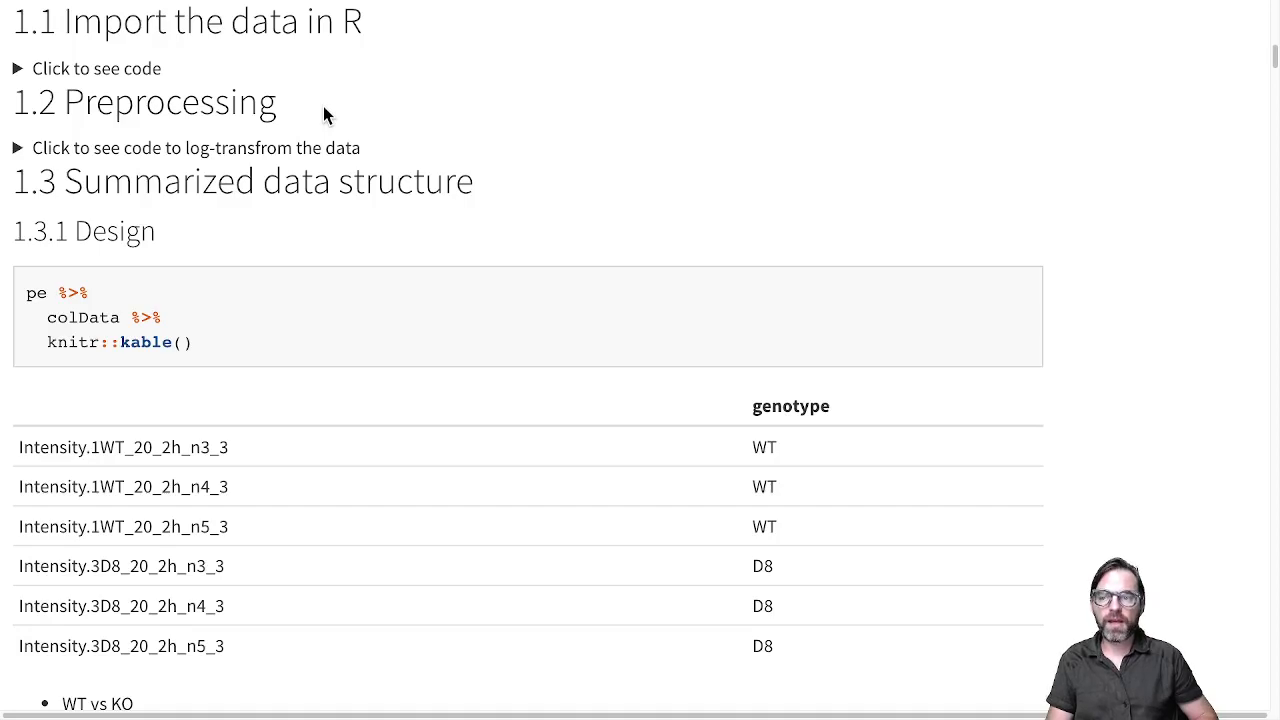
{"action": "mouse_move", "coordinate": [295, 202]}
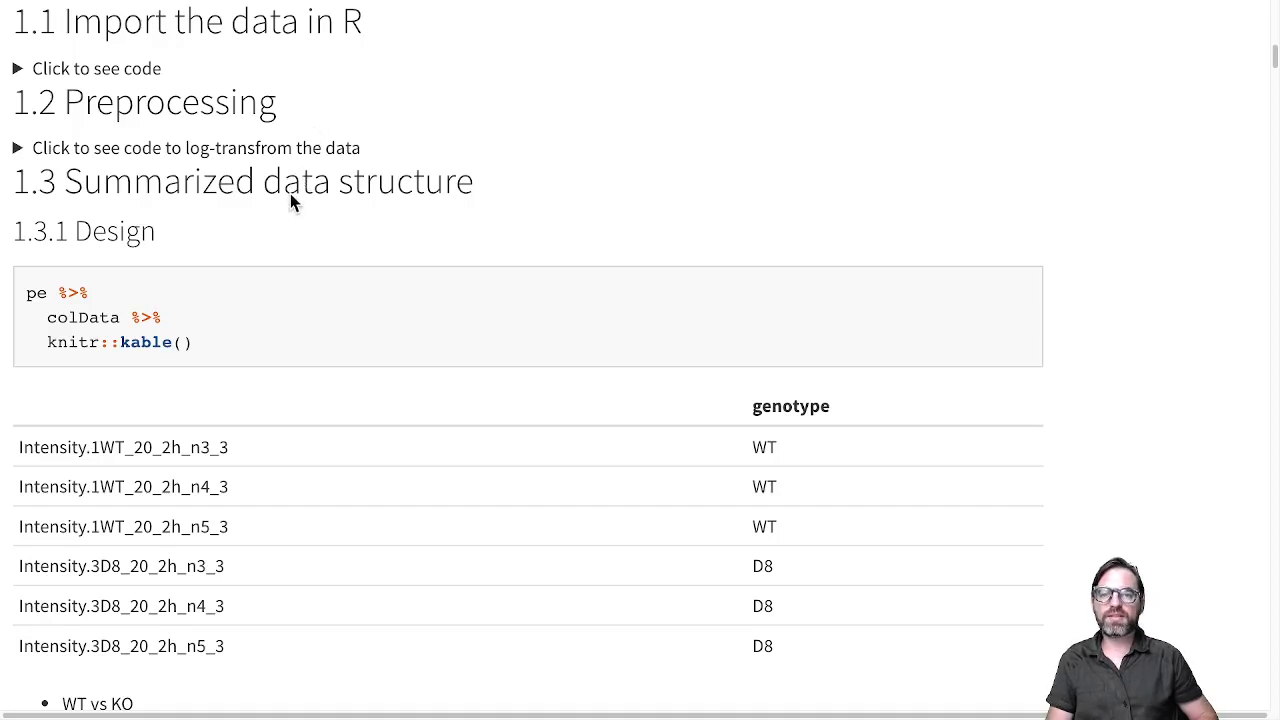
{"action": "scroll", "scroll_direction": "down", "scroll_amount": 3}
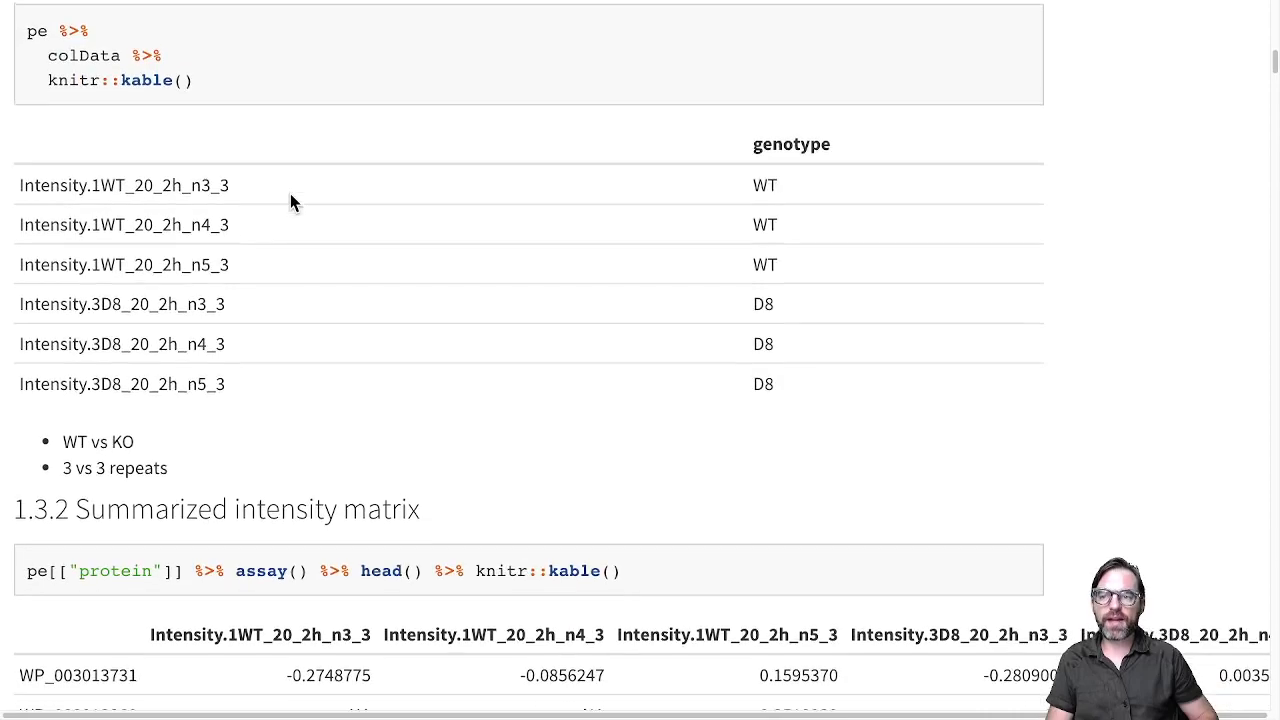
{"action": "scroll", "scroll_direction": "down", "scroll_amount": 3}
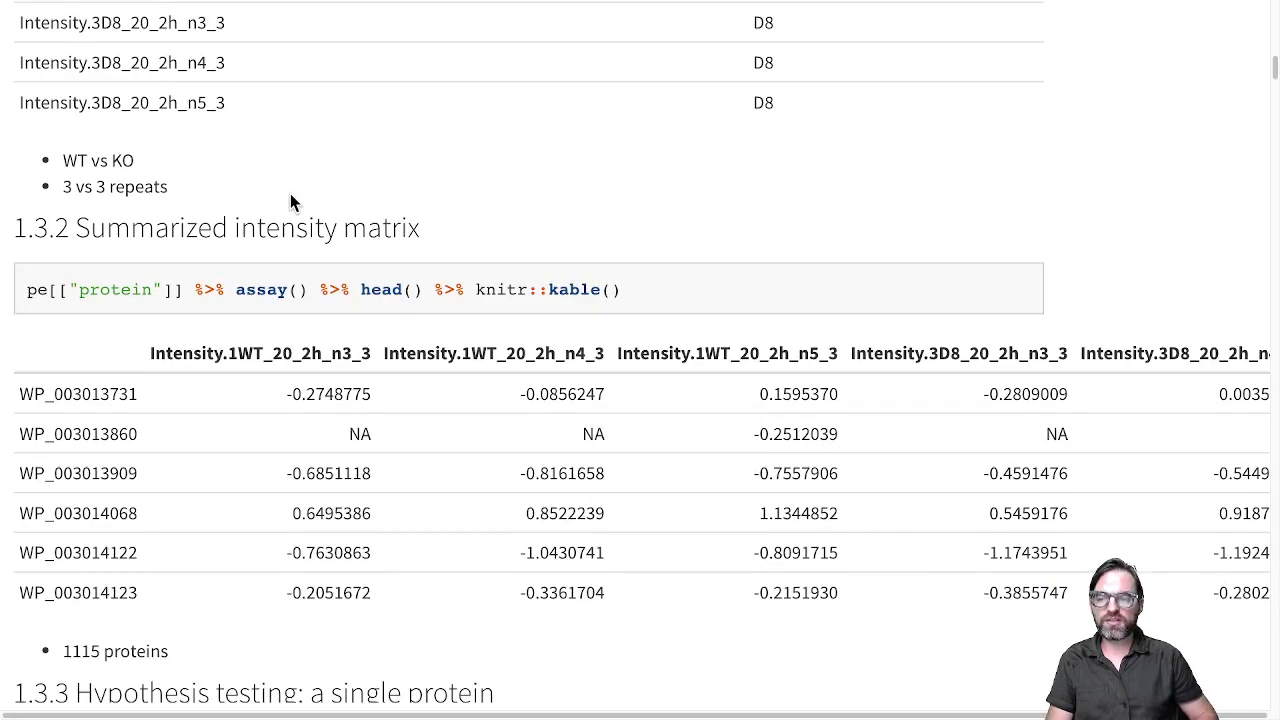
{"action": "mouse_move", "coordinate": [278, 230]}
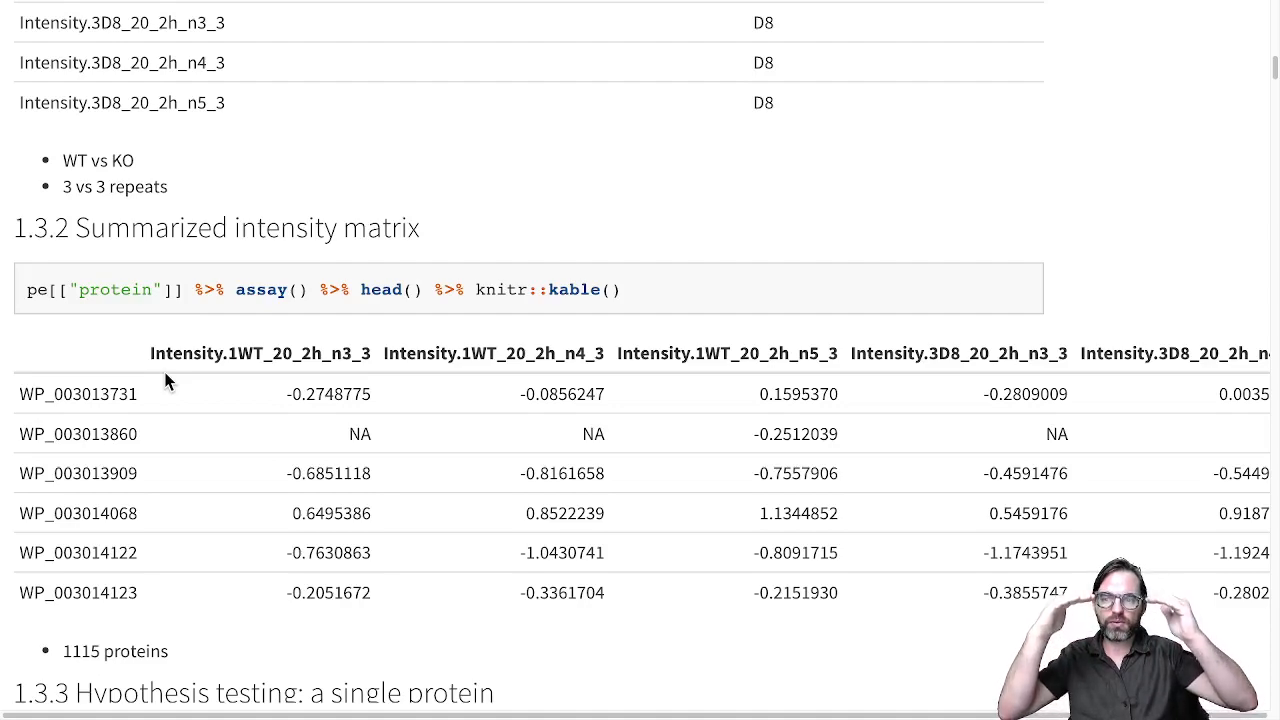
{"action": "mouse_move", "coordinate": [245, 360]}
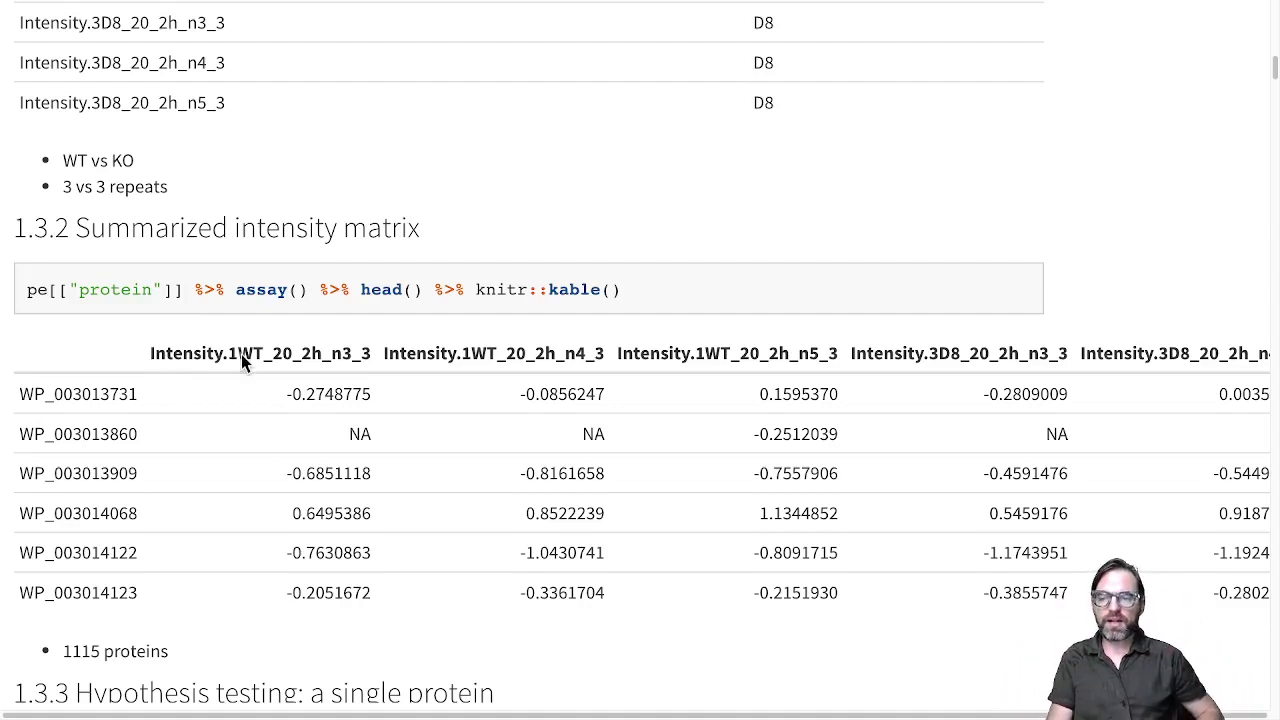
{"action": "mouse_move", "coordinate": [460, 360]}
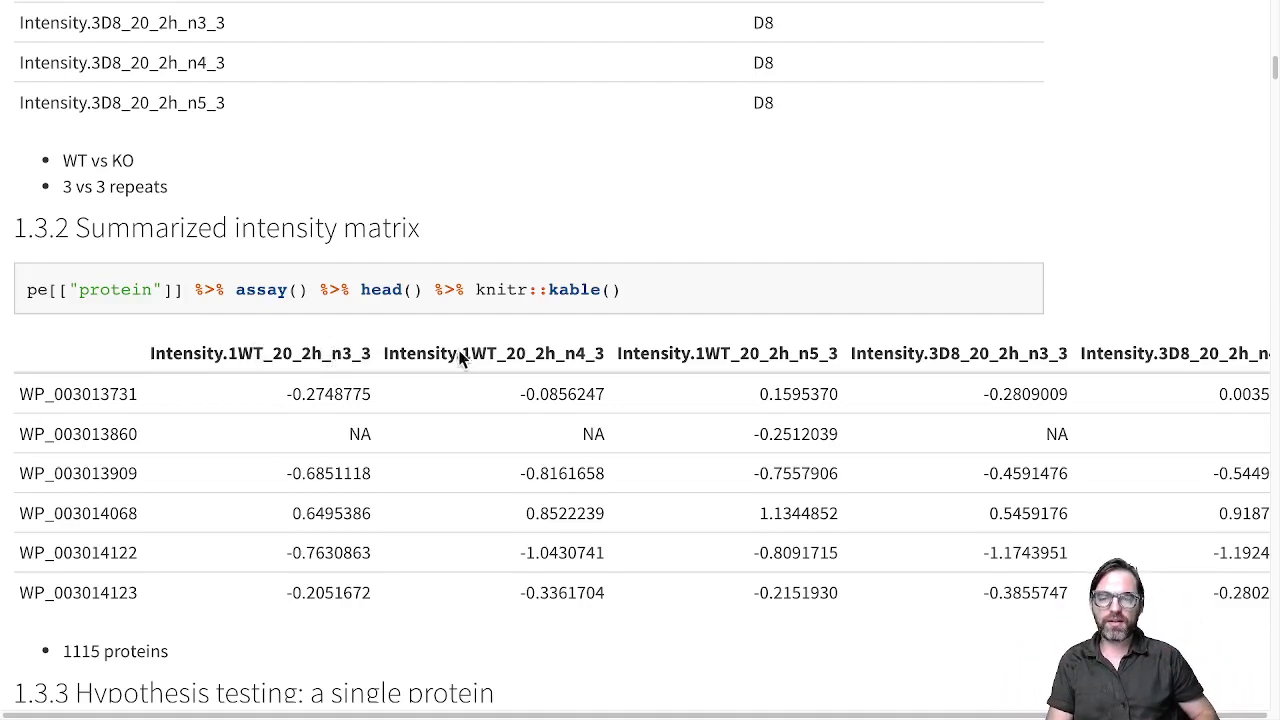
{"action": "mouse_move", "coordinate": [345, 430]}
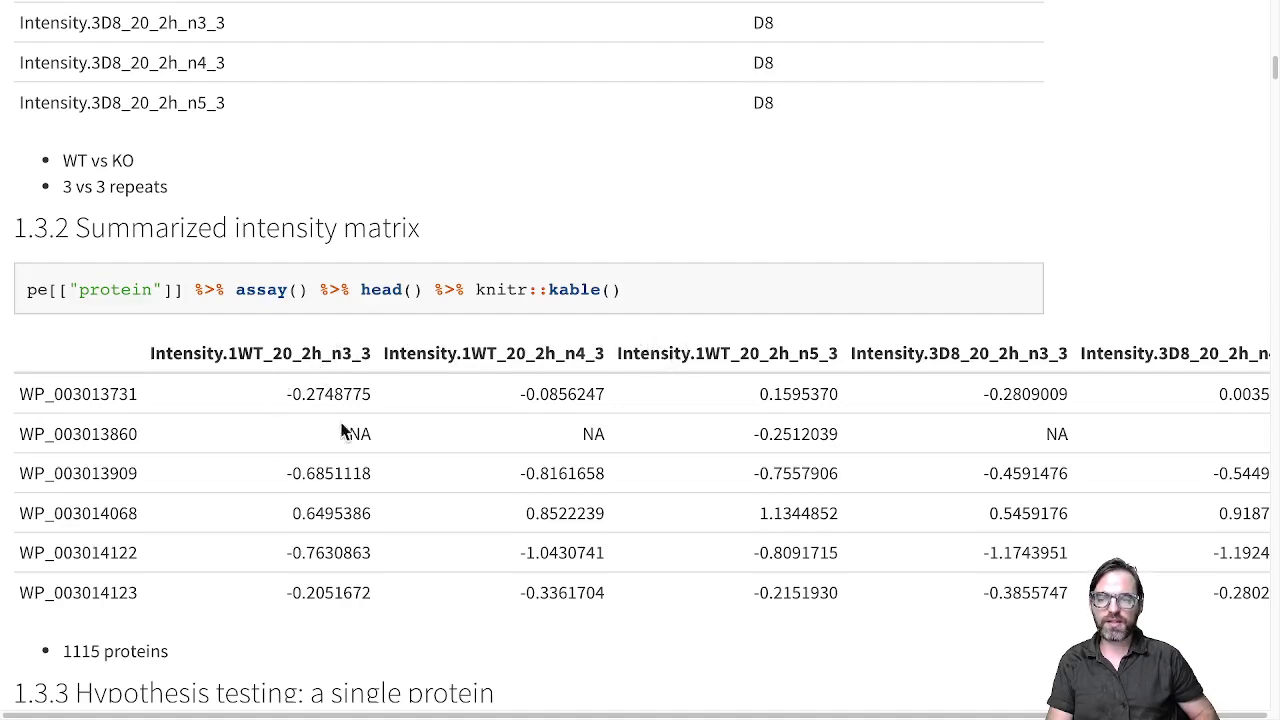
{"action": "mouse_move", "coordinate": [576, 372]}
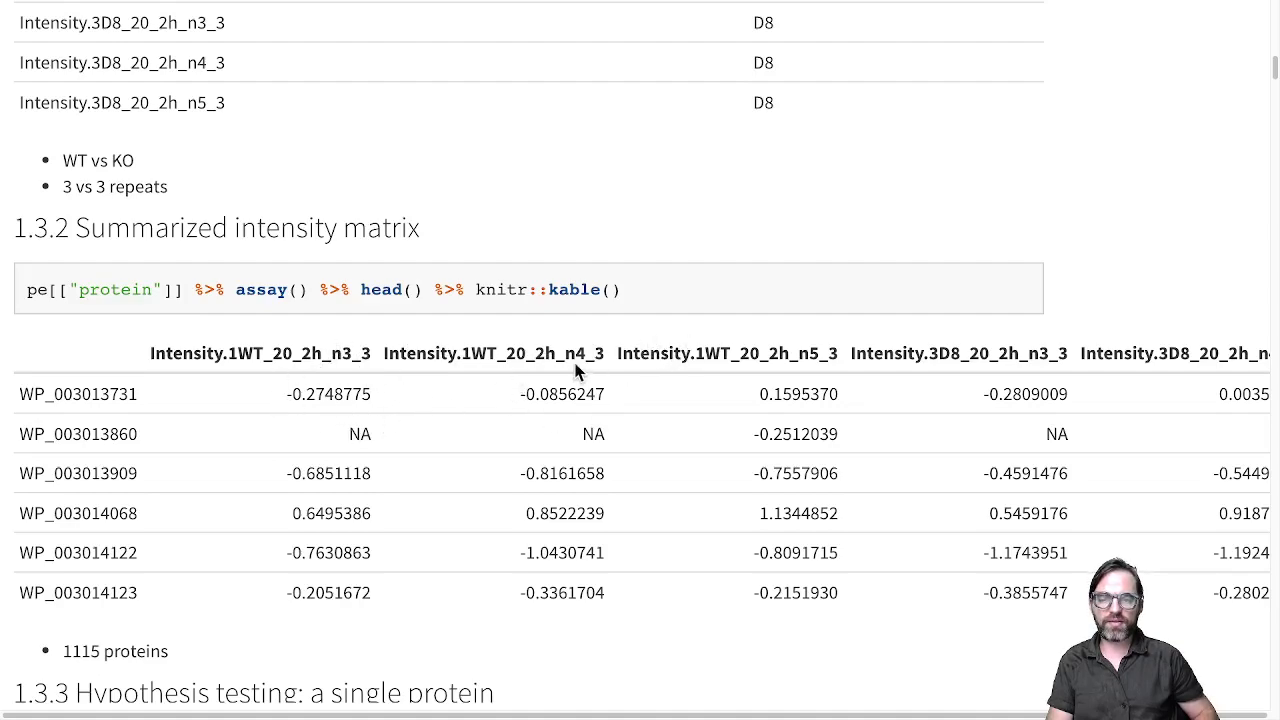
{"action": "mouse_move", "coordinate": [679, 398]}
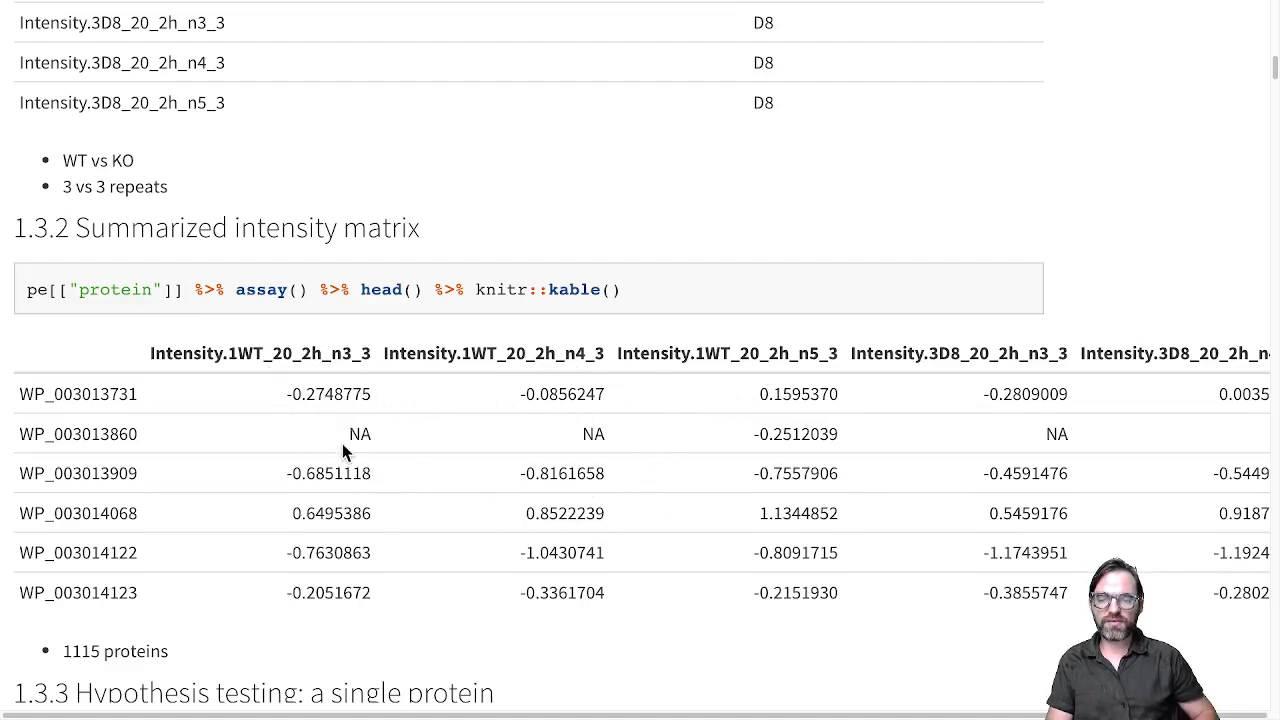
{"action": "mouse_move", "coordinate": [620, 453]}
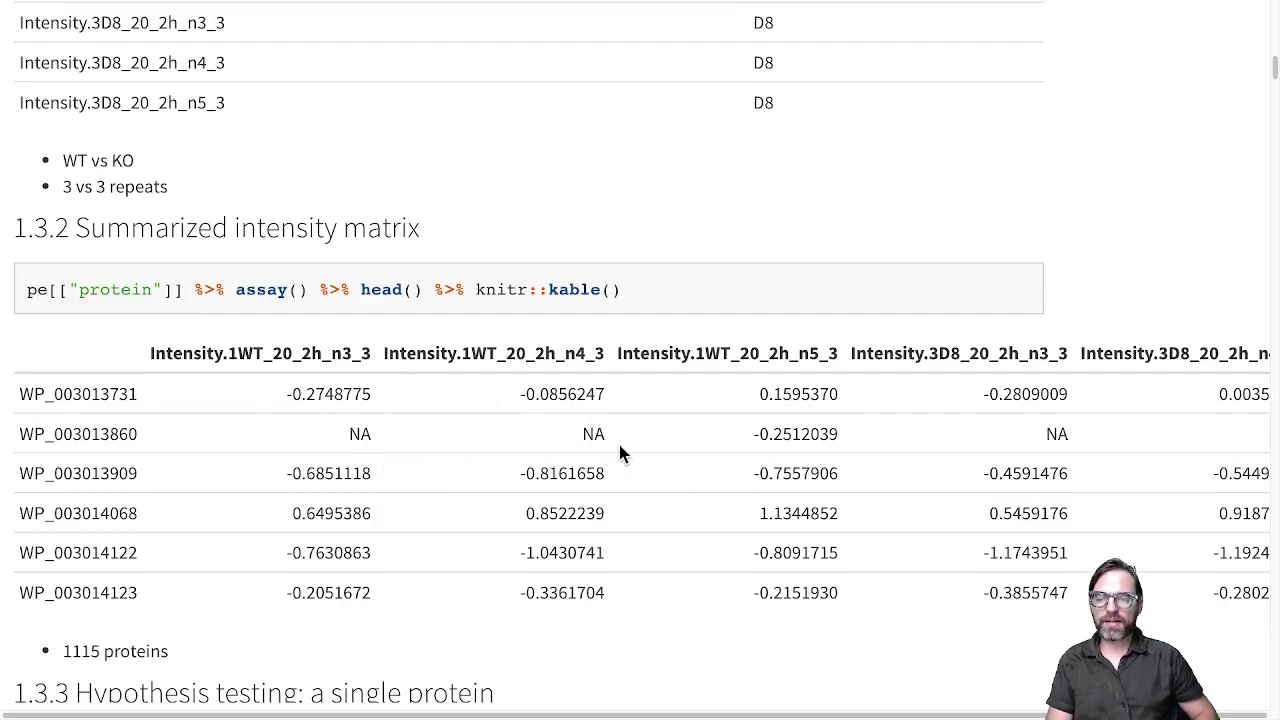
{"action": "mouse_move", "coordinate": [615, 438]}
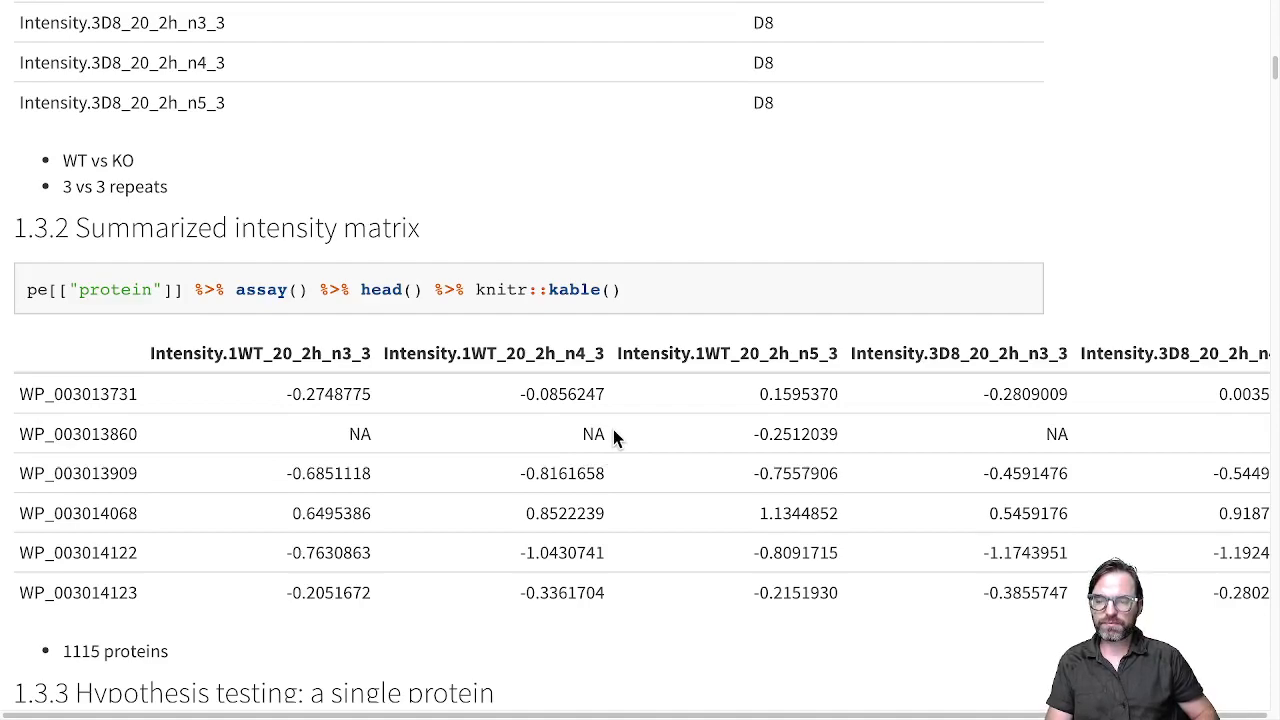
{"action": "mouse_move", "coordinate": [500, 398]}
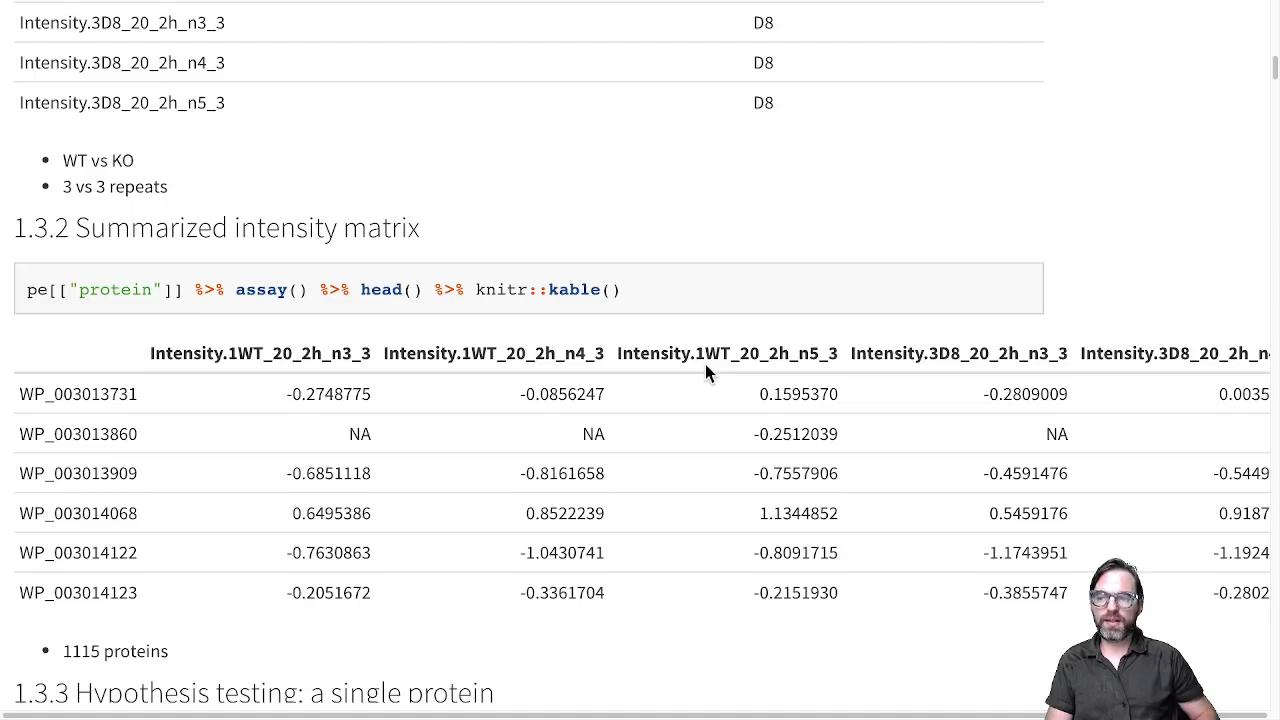
{"action": "scroll", "scroll_direction": "up", "scroll_amount": 3}
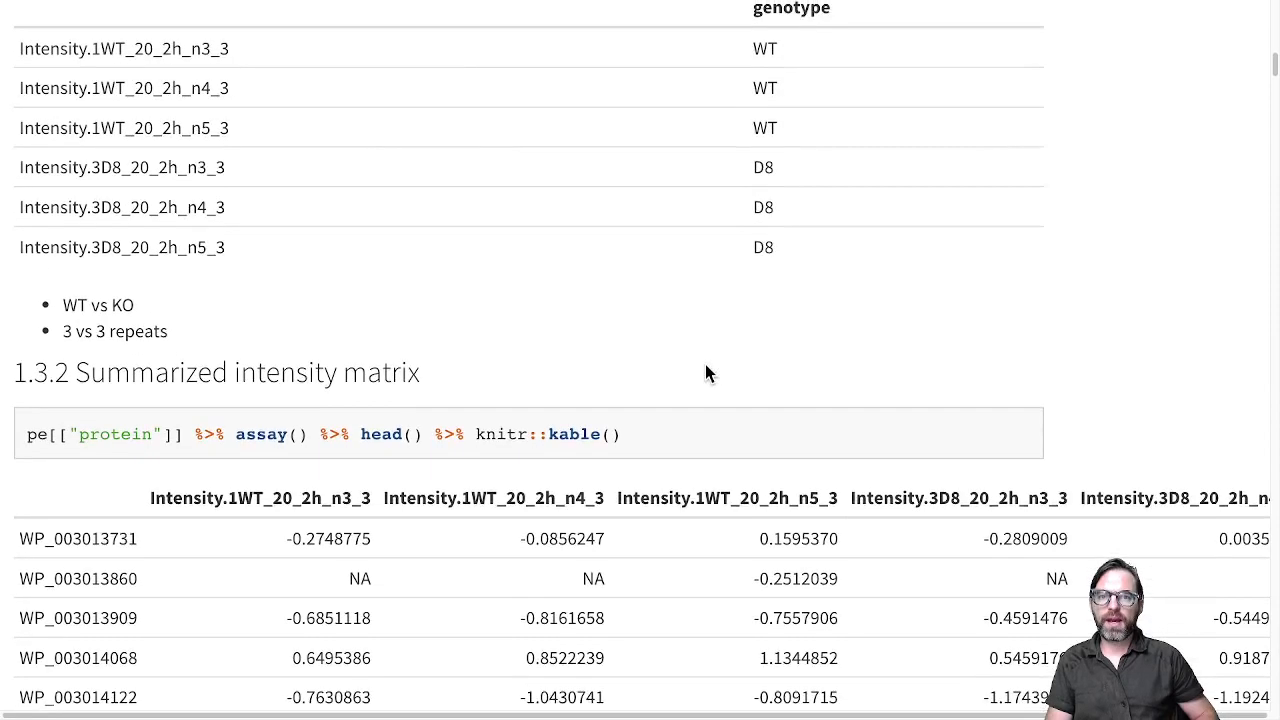
{"action": "scroll", "scroll_direction": "up", "scroll_amount": 3}
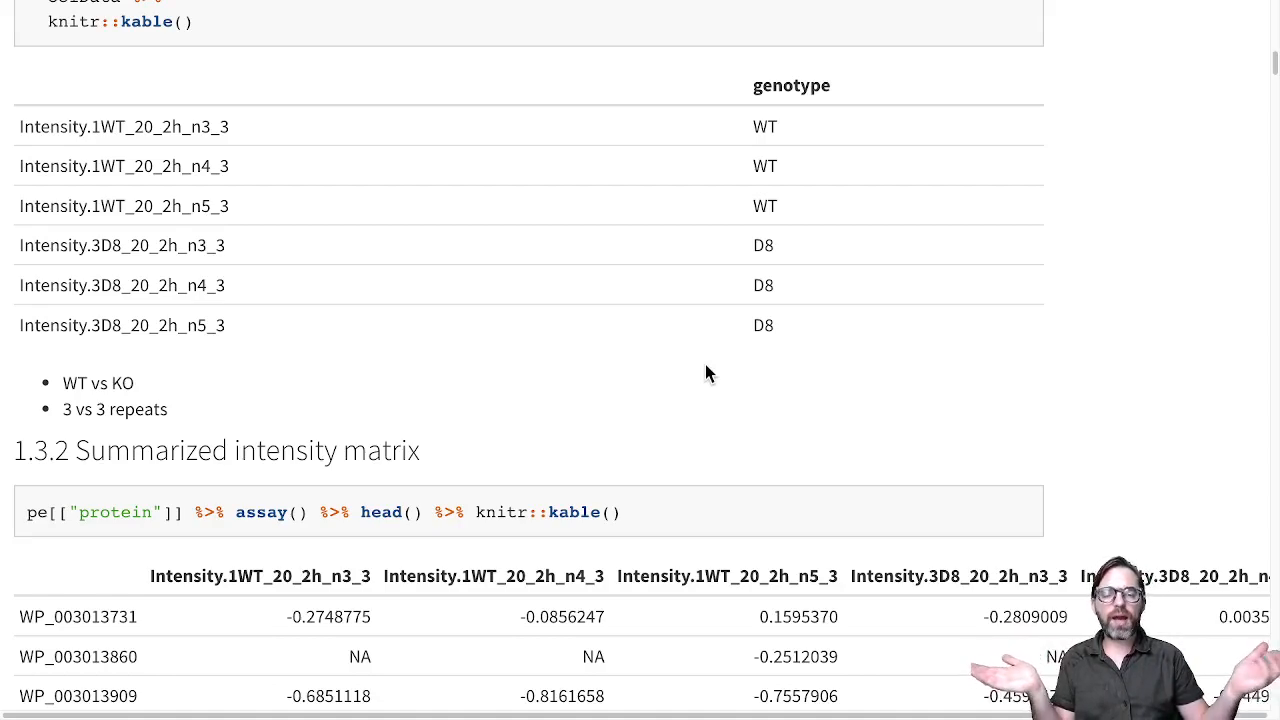
{"action": "mouse_move", "coordinate": [627, 387]}
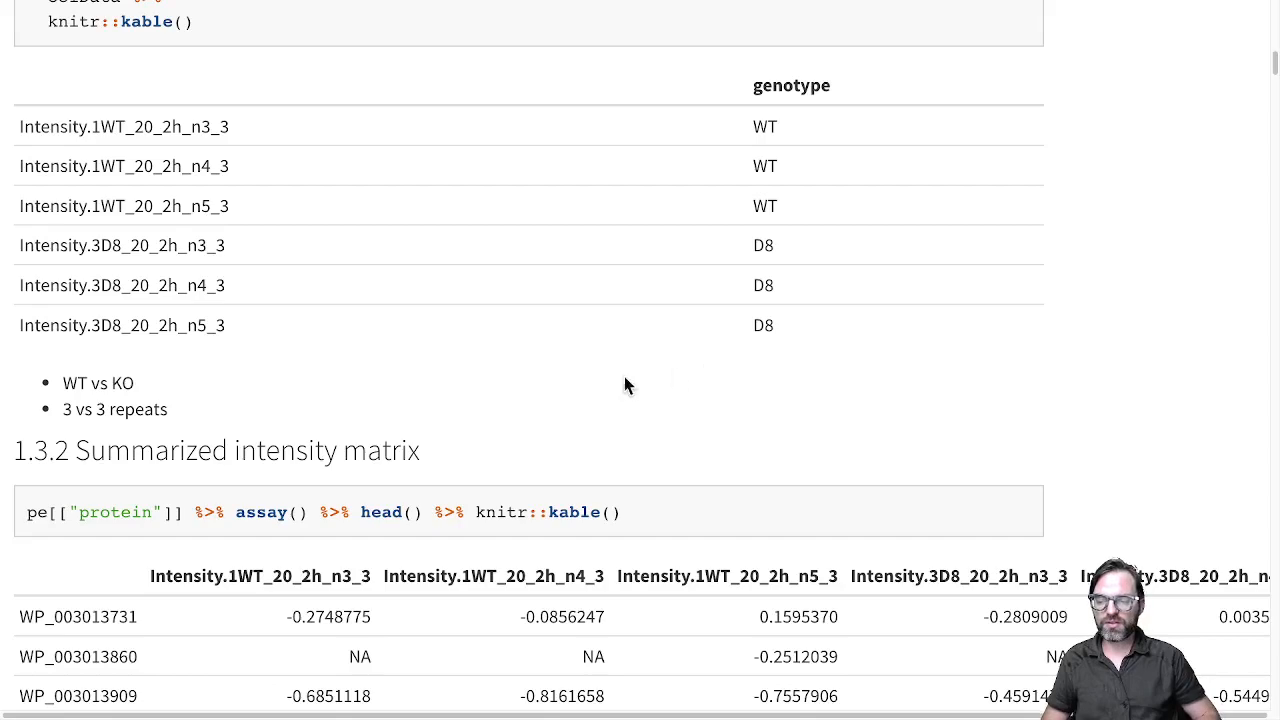
{"action": "mouse_move", "coordinate": [153, 628]}
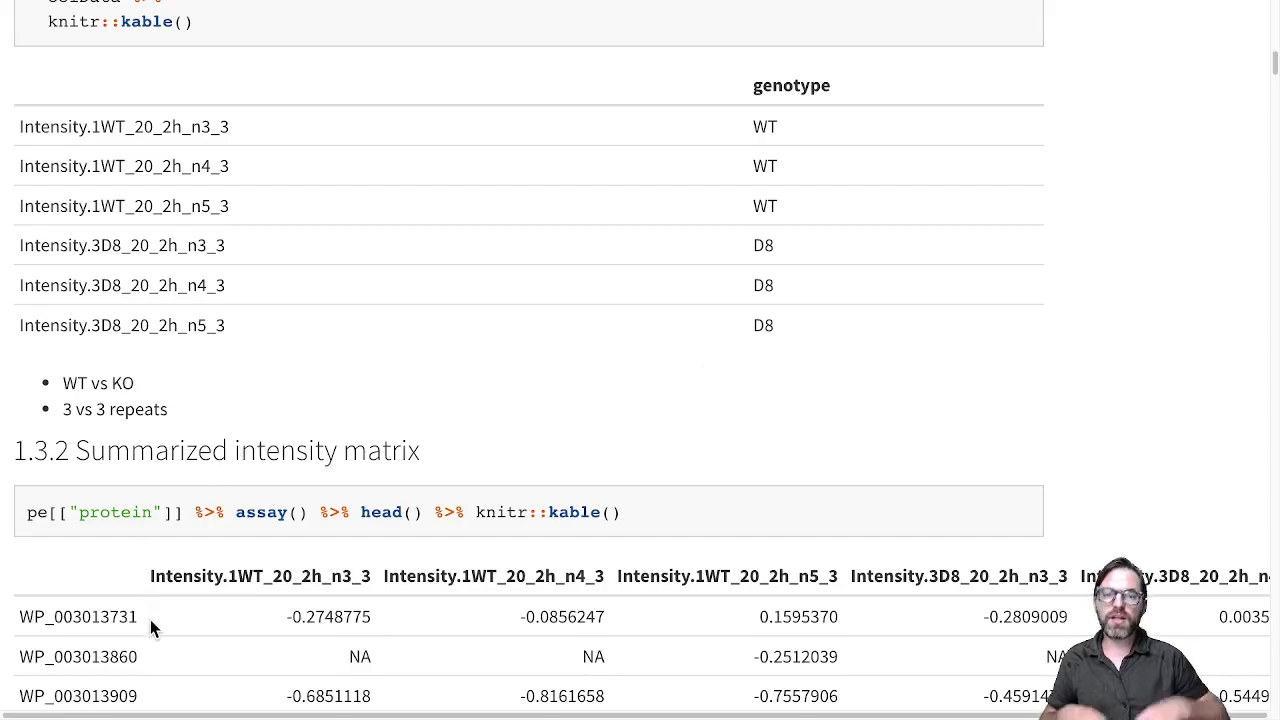